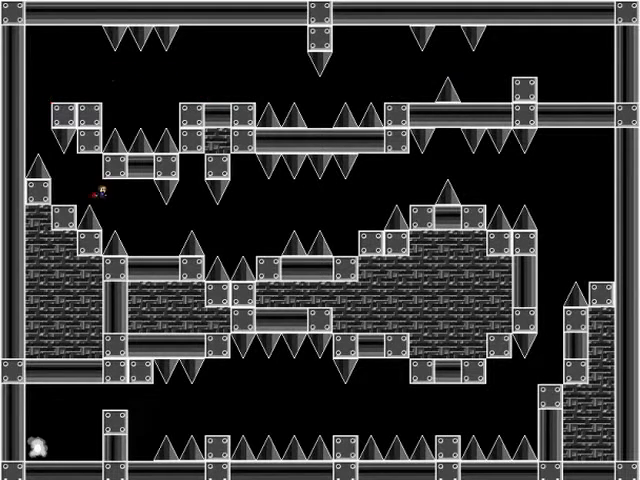
pyautogui.press('Right')
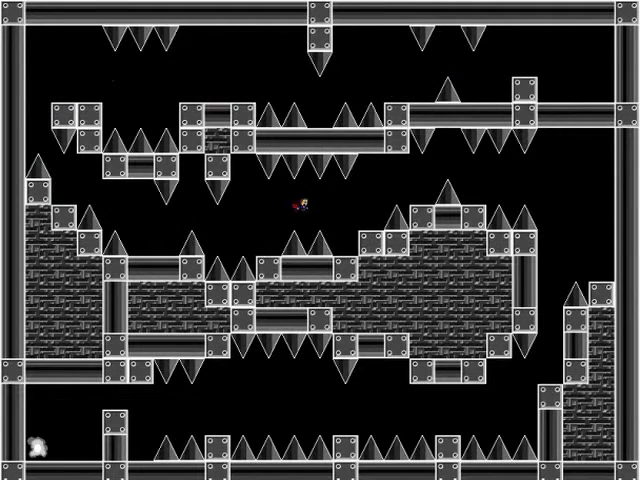